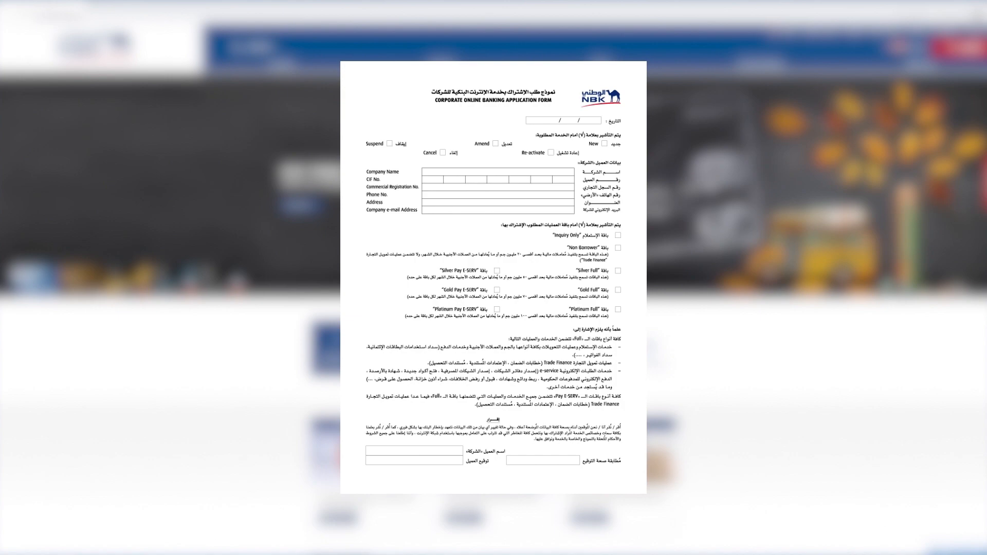
# Step: Scroll through the application and user-data forms, then return to the NBK Egypt homepage
pyautogui.scroll(-3)
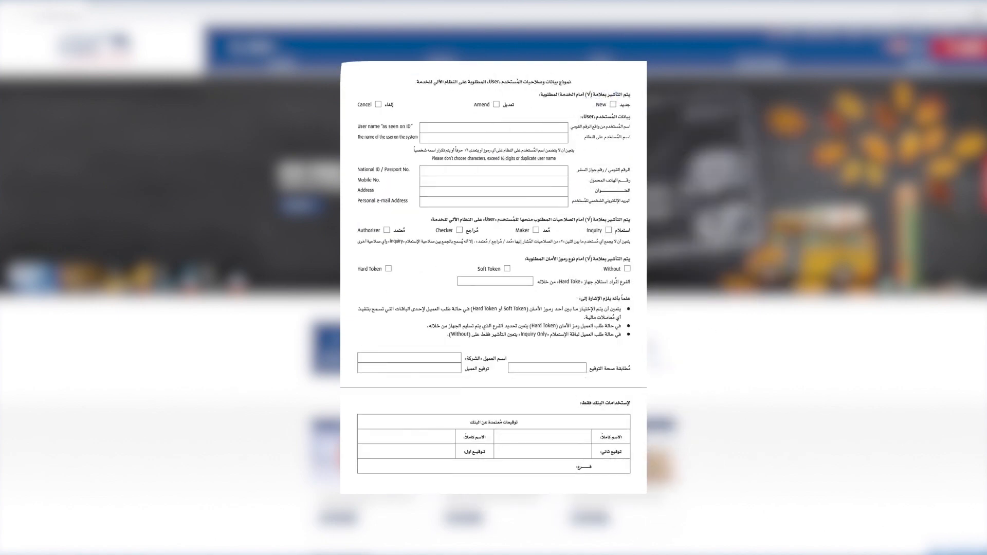
pyautogui.scroll(-3)
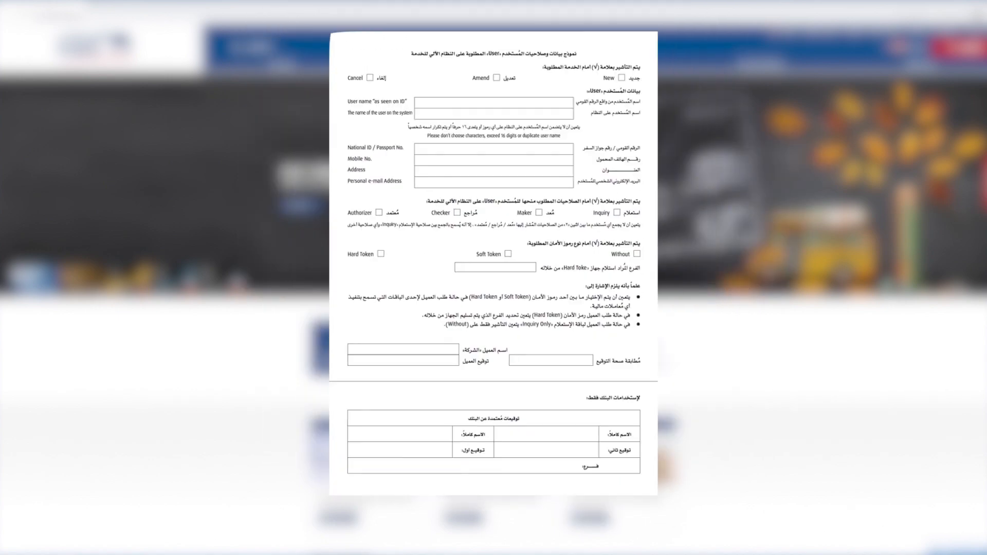
pyautogui.click(919, 43)
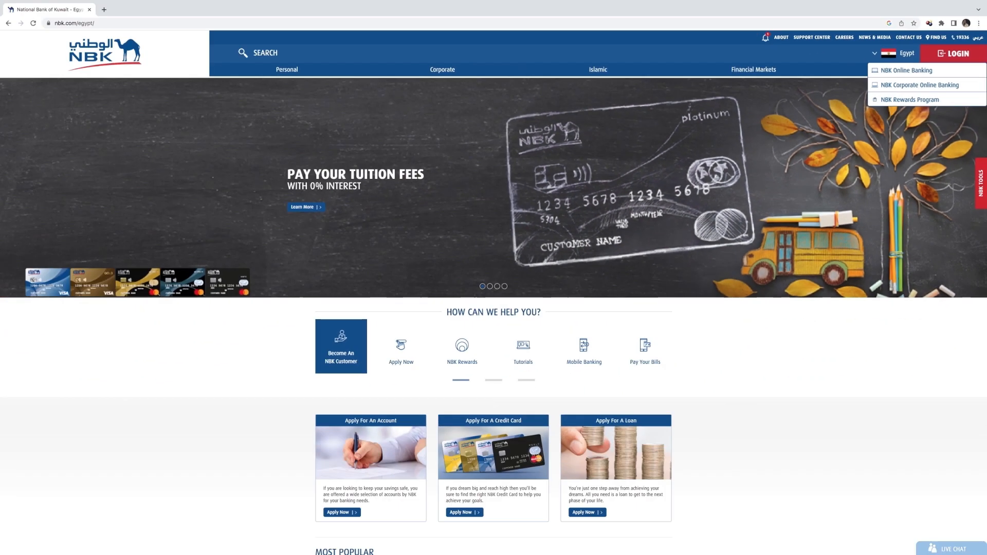
# Step: Choose NBK Corporate Online Banking from the LOGIN dropdown on nbk.com/egypt
pyautogui.click(920, 85)
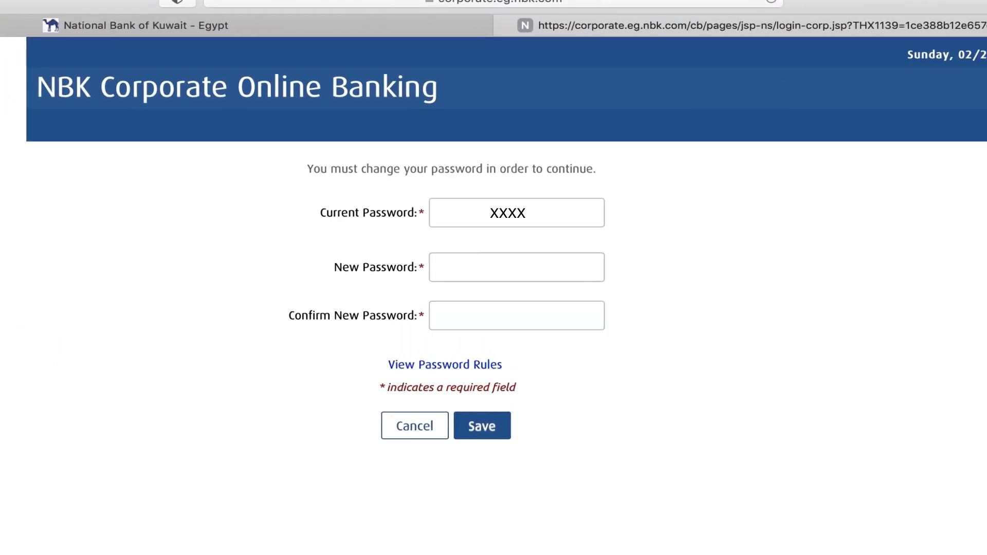
# Step: Enter the new password and security-question answers, then save them
pyautogui.write('XXXXXX')
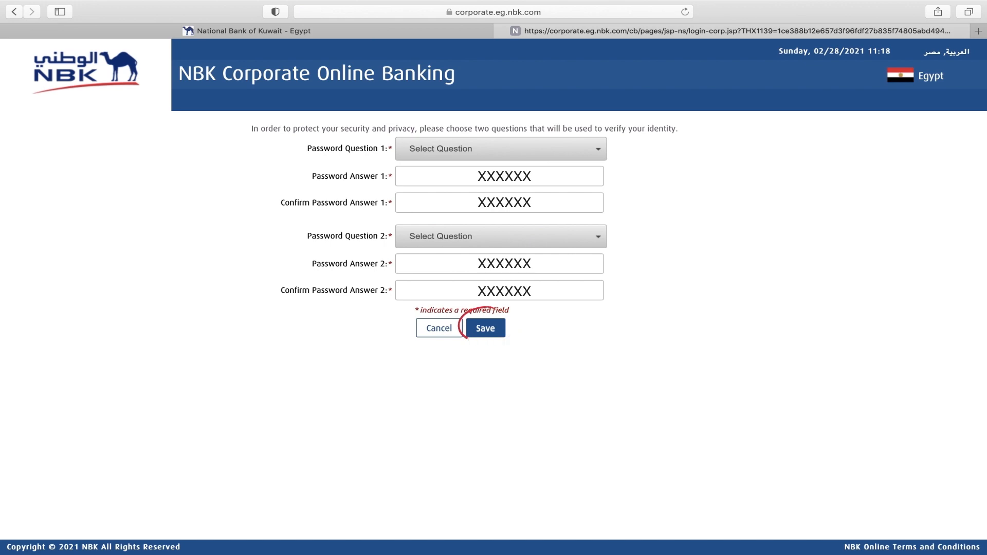
pyautogui.click(484, 328)
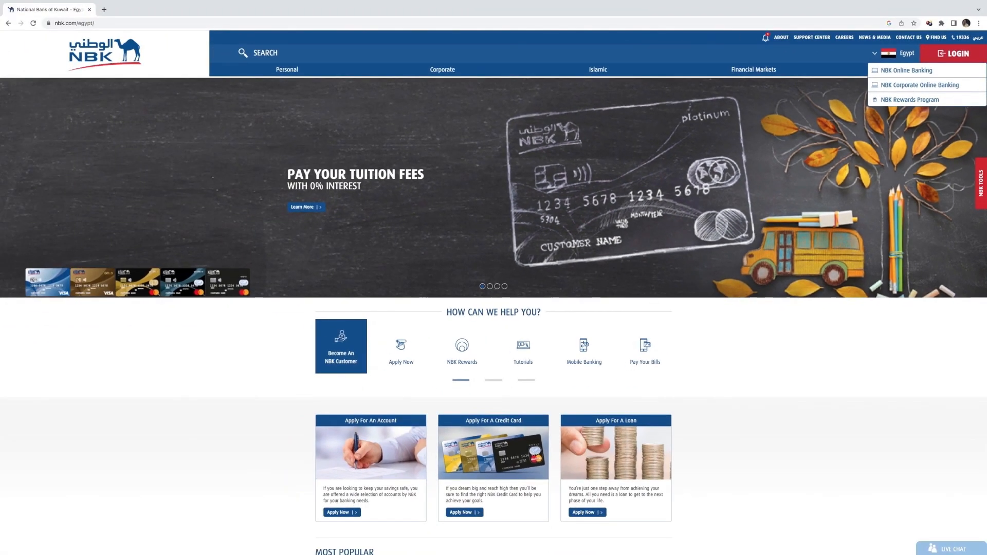
# Step: Pick NBK Corporate Online Banking from LOGIN and enter the username to sign in
pyautogui.click(920, 85)
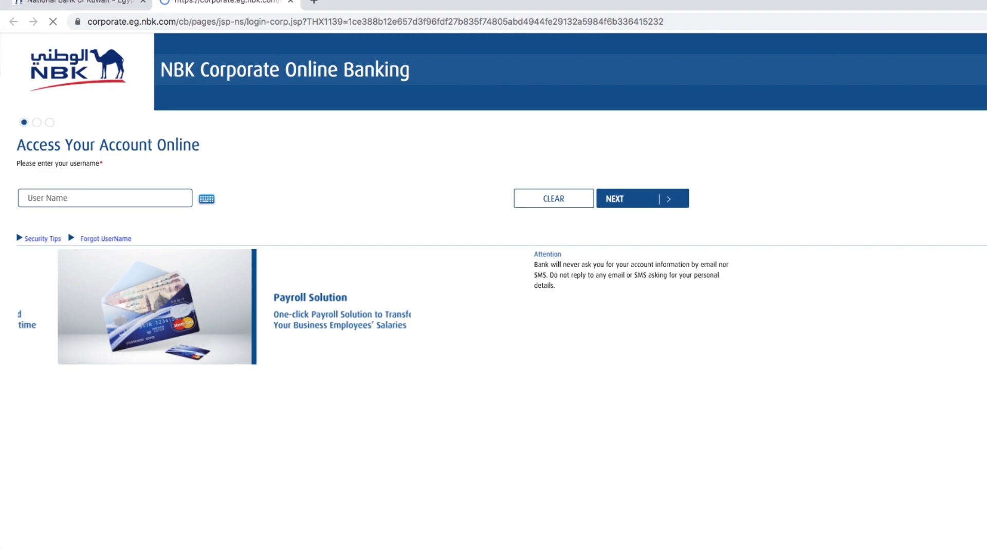
pyautogui.click(642, 198)
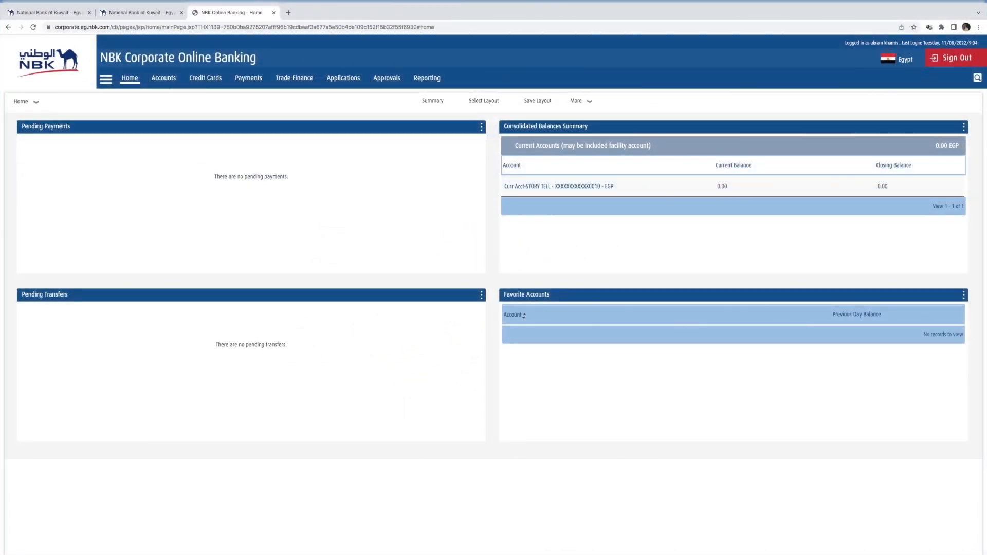
# Step: Choose Token Management from the dashboard's hamburger menu
pyautogui.click(483, 100)
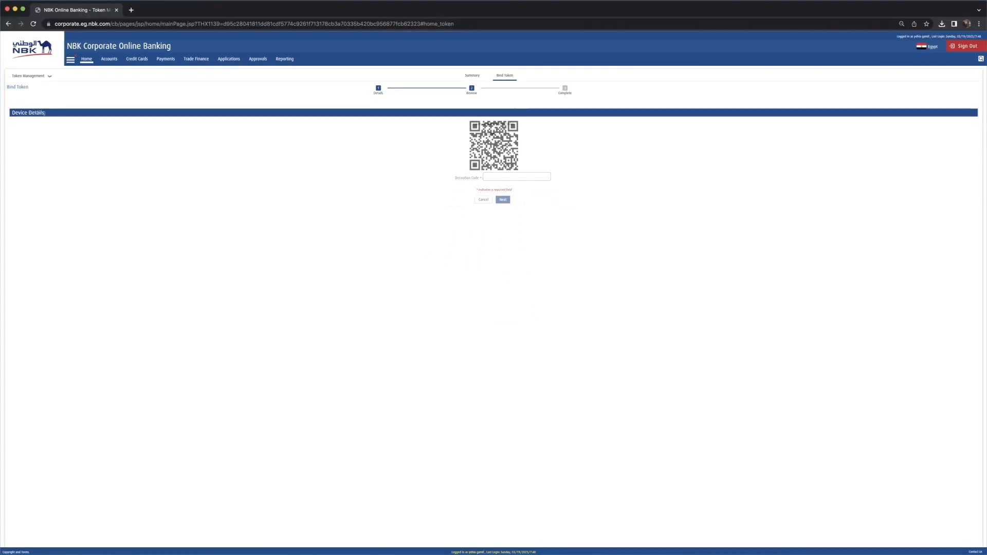
# Step: Enter the soft token activation code after scanning the QR code, and continue
pyautogui.click(502, 200)
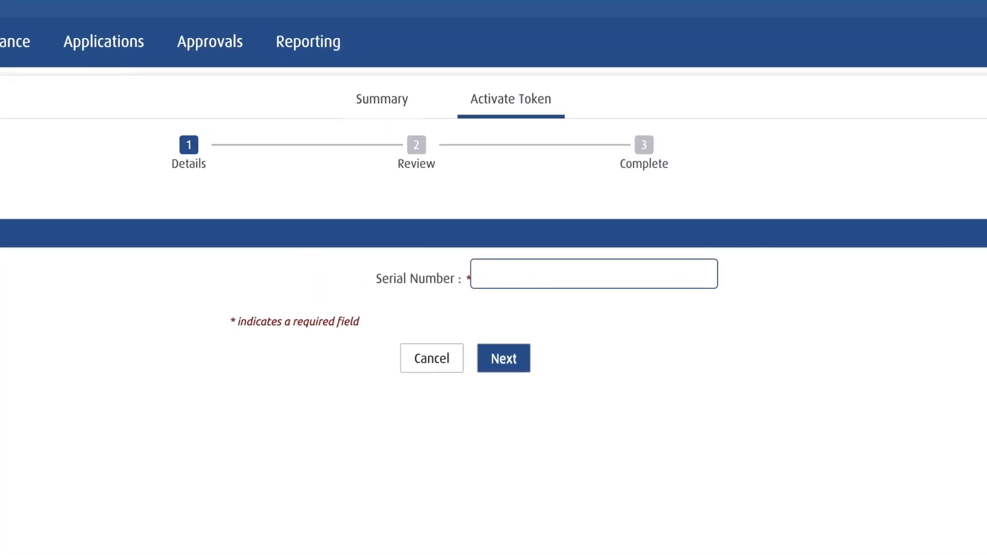
pyautogui.write('XXXXXXXXXX')
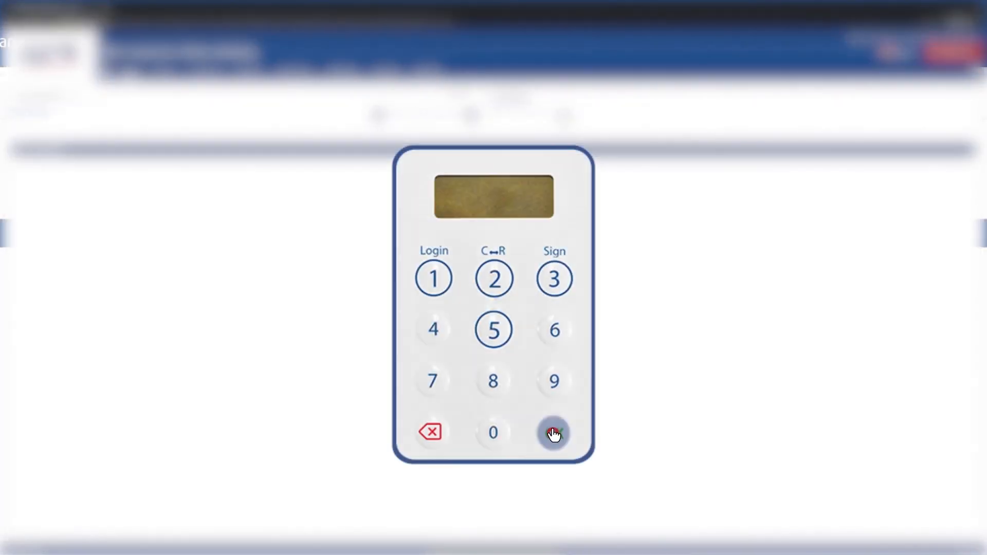
pyautogui.click(553, 432)
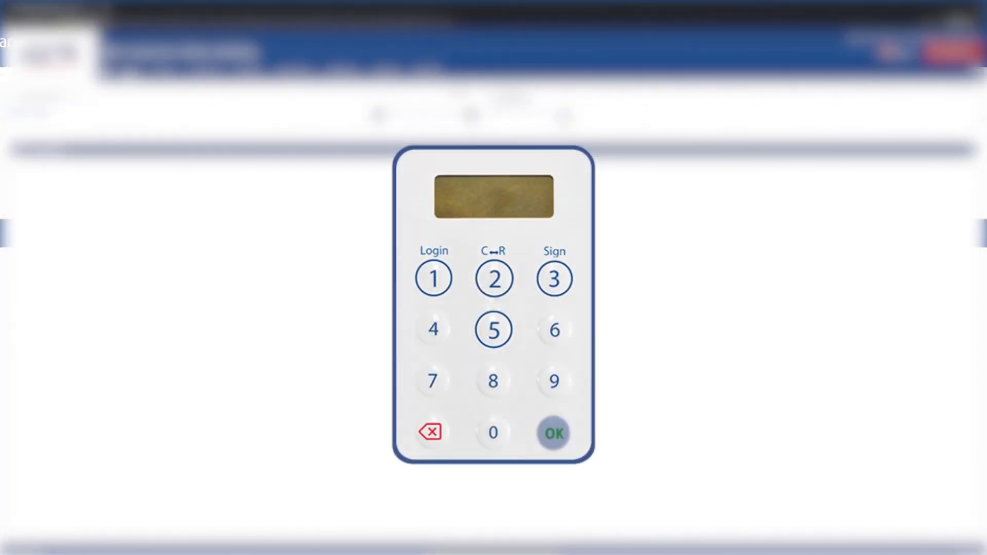
pyautogui.click(553, 433)
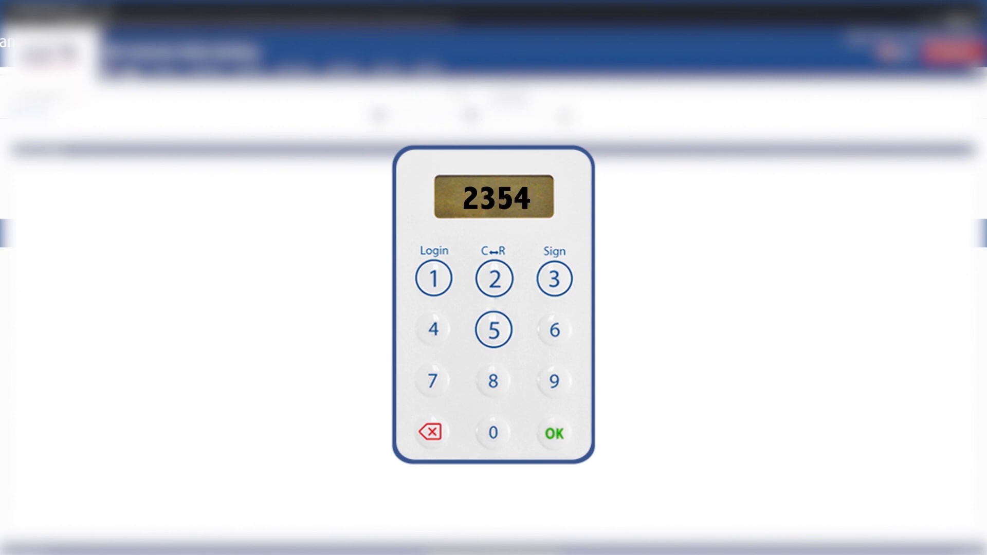